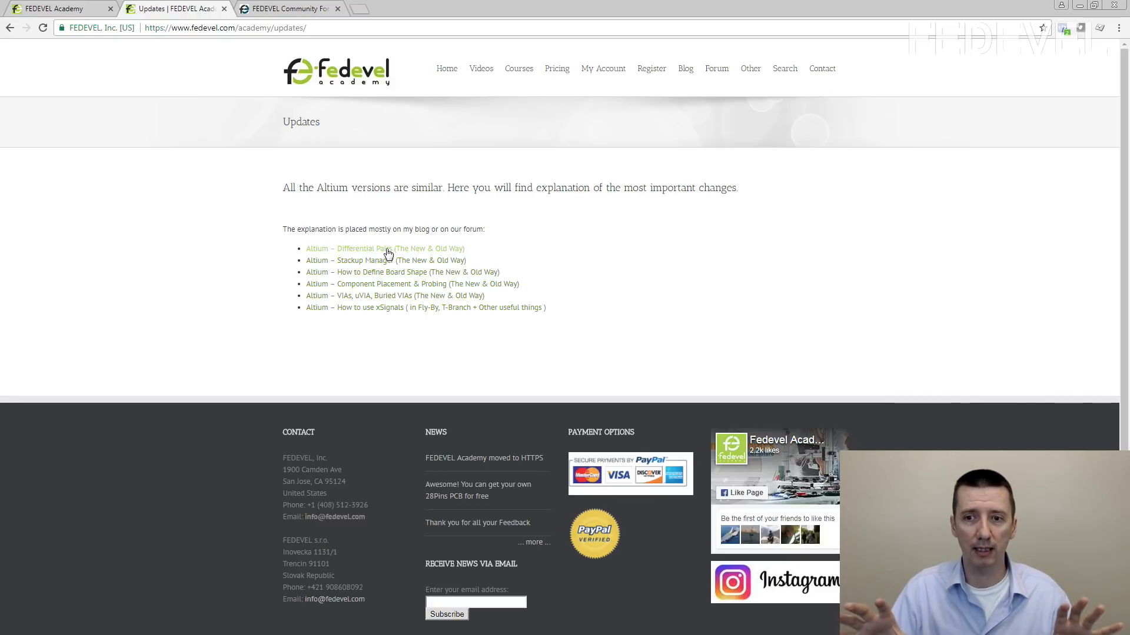
pyautogui.moveTo(336, 281)
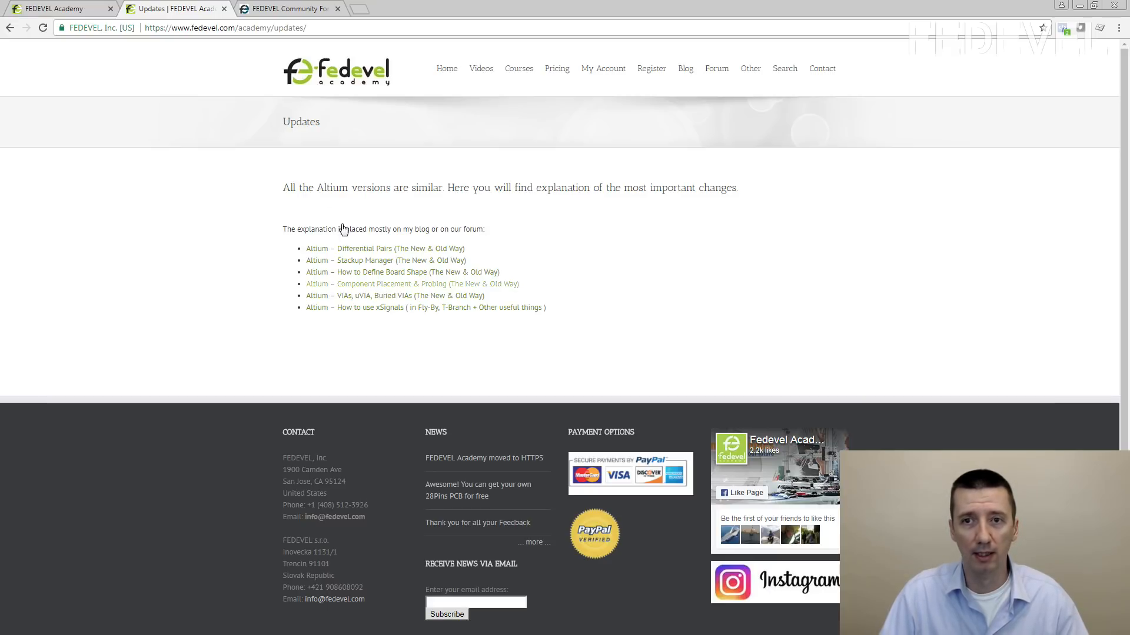
# Step: Browse the FEDEVEL Community Forum category directory, then return to the Academy home page
pyautogui.click(288, 8)
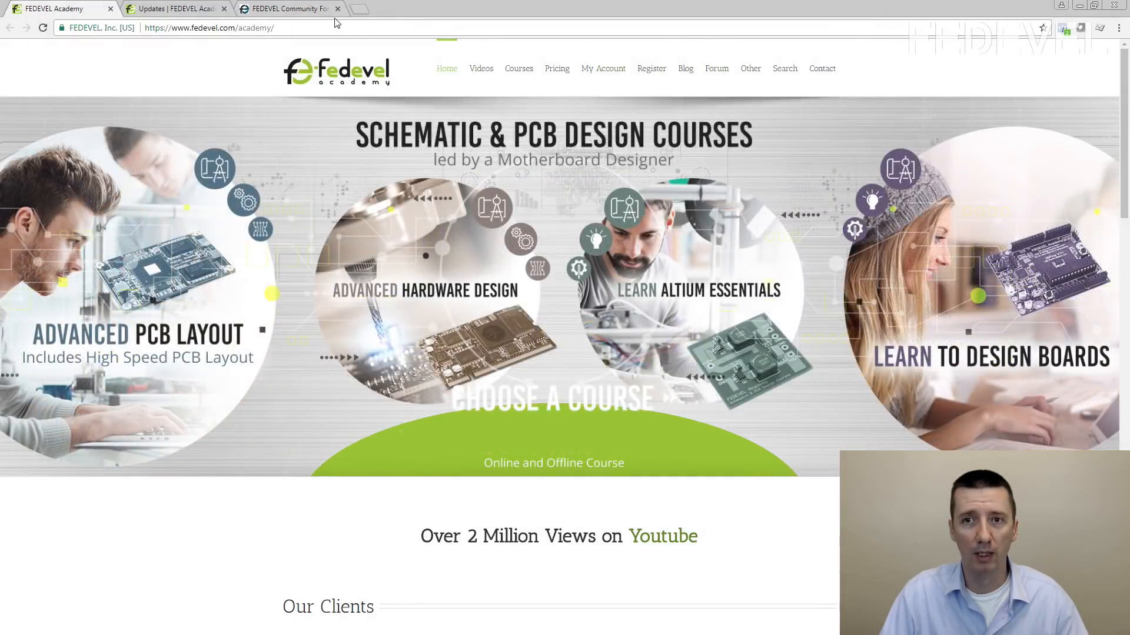
pyautogui.click(288, 8)
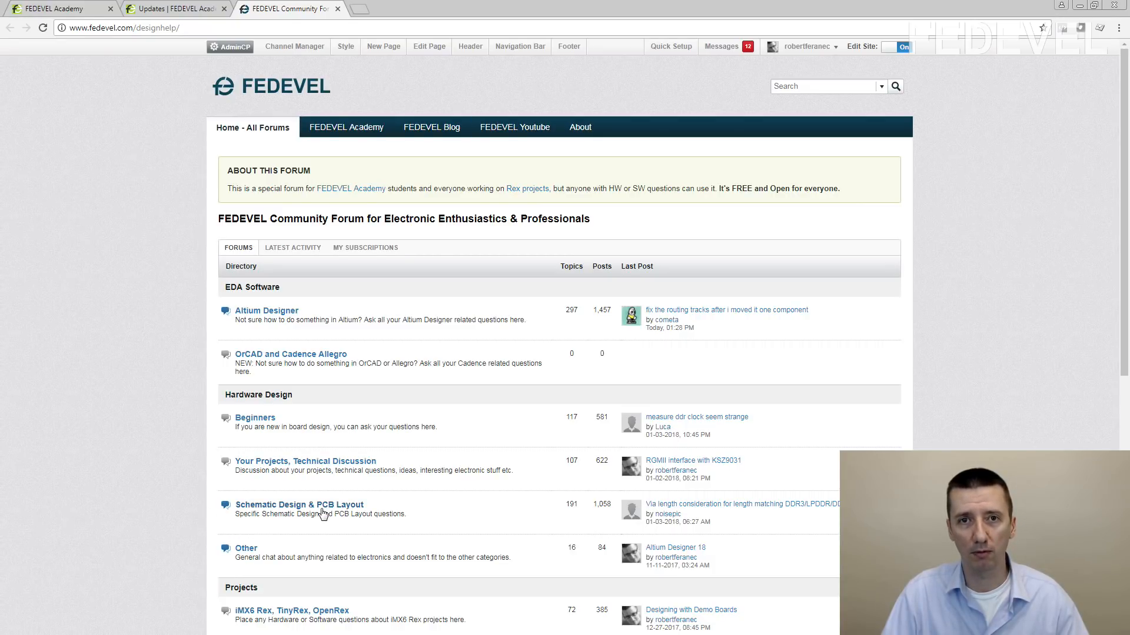
pyautogui.moveTo(85, 386)
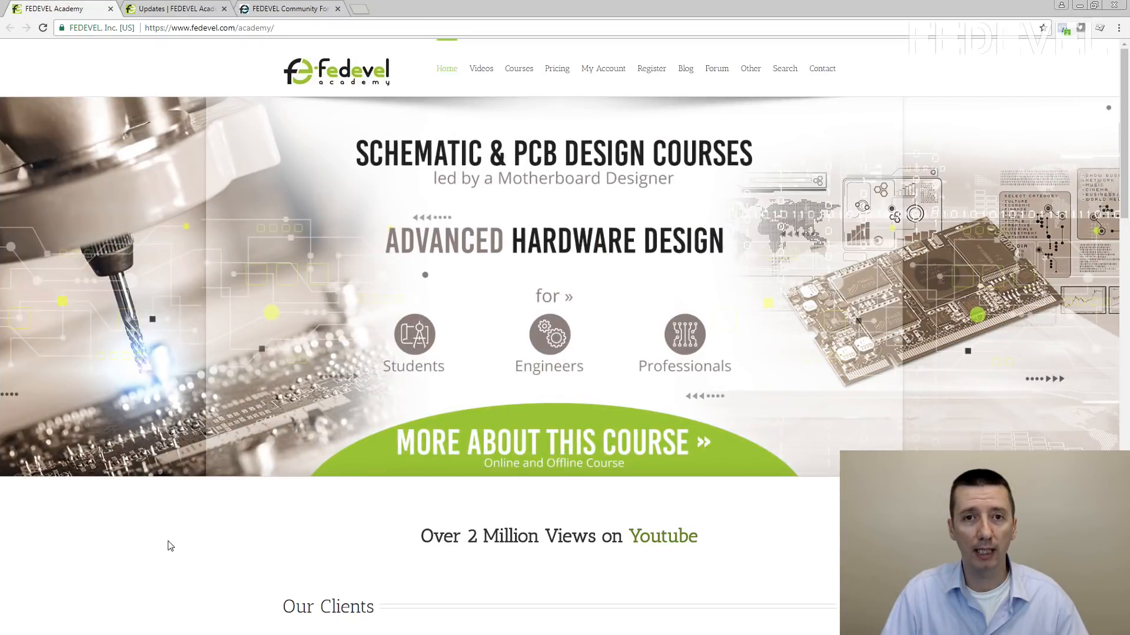
pyautogui.moveTo(172, 549)
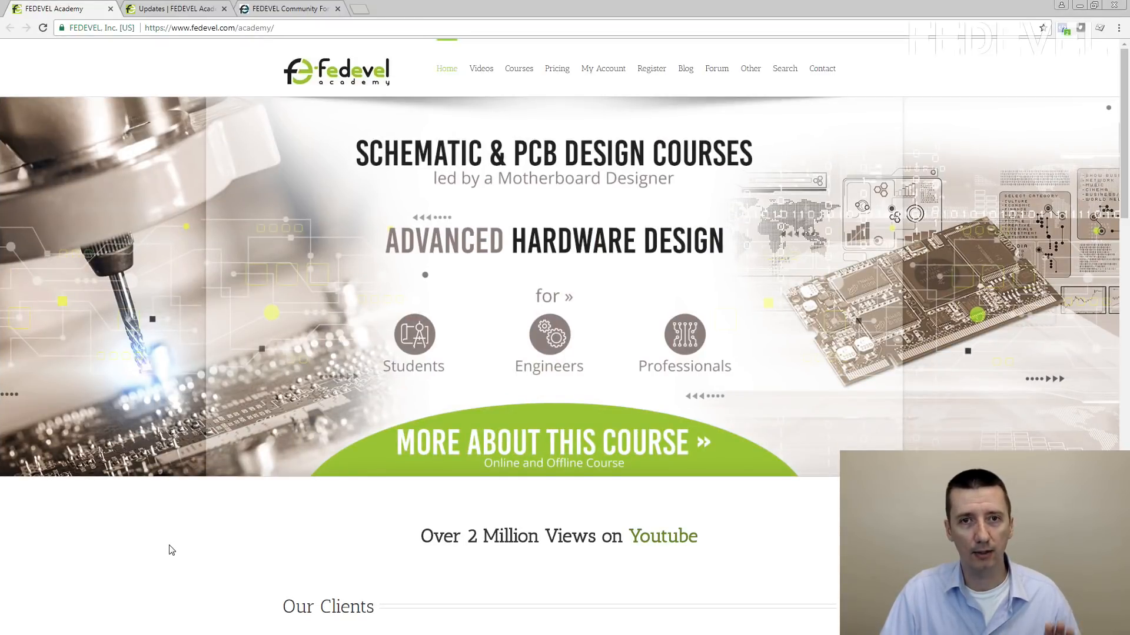